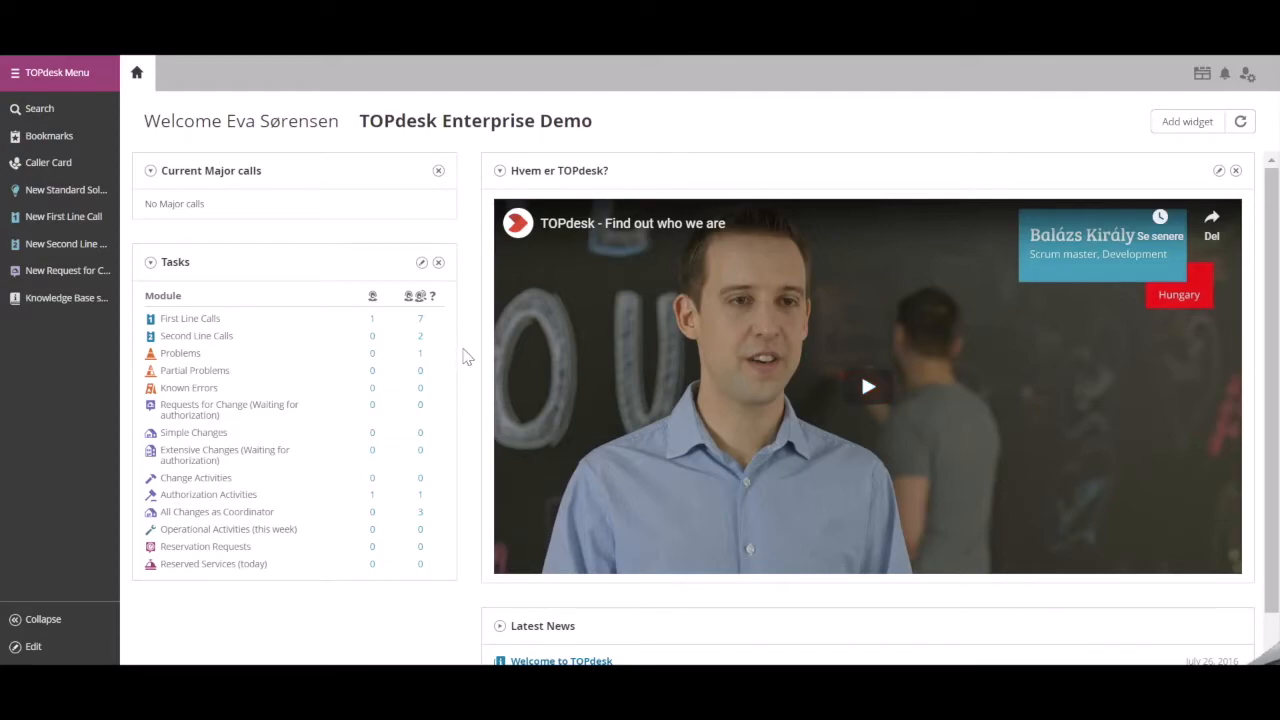
{"action": "mouse_move", "coordinate": [95, 72]}
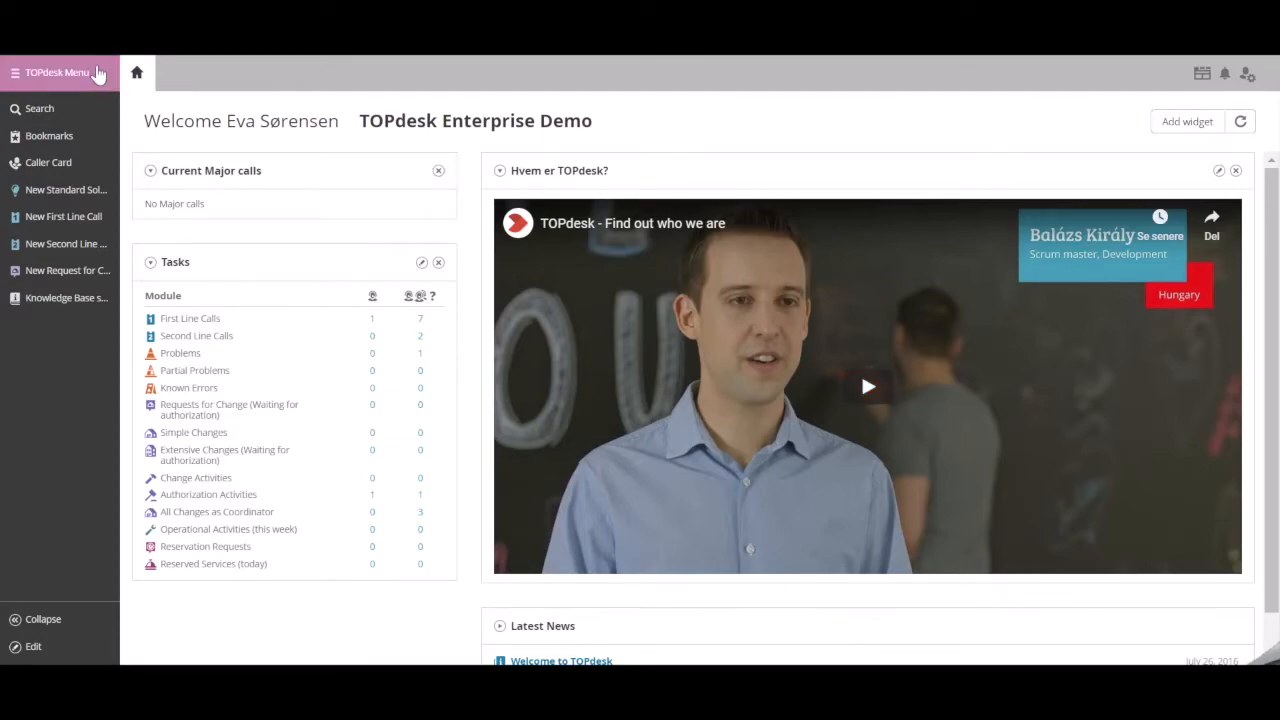
Open the Self-Service Portal module from the Modules navigator.
{"action": "left_click", "coordinate": [55, 72]}
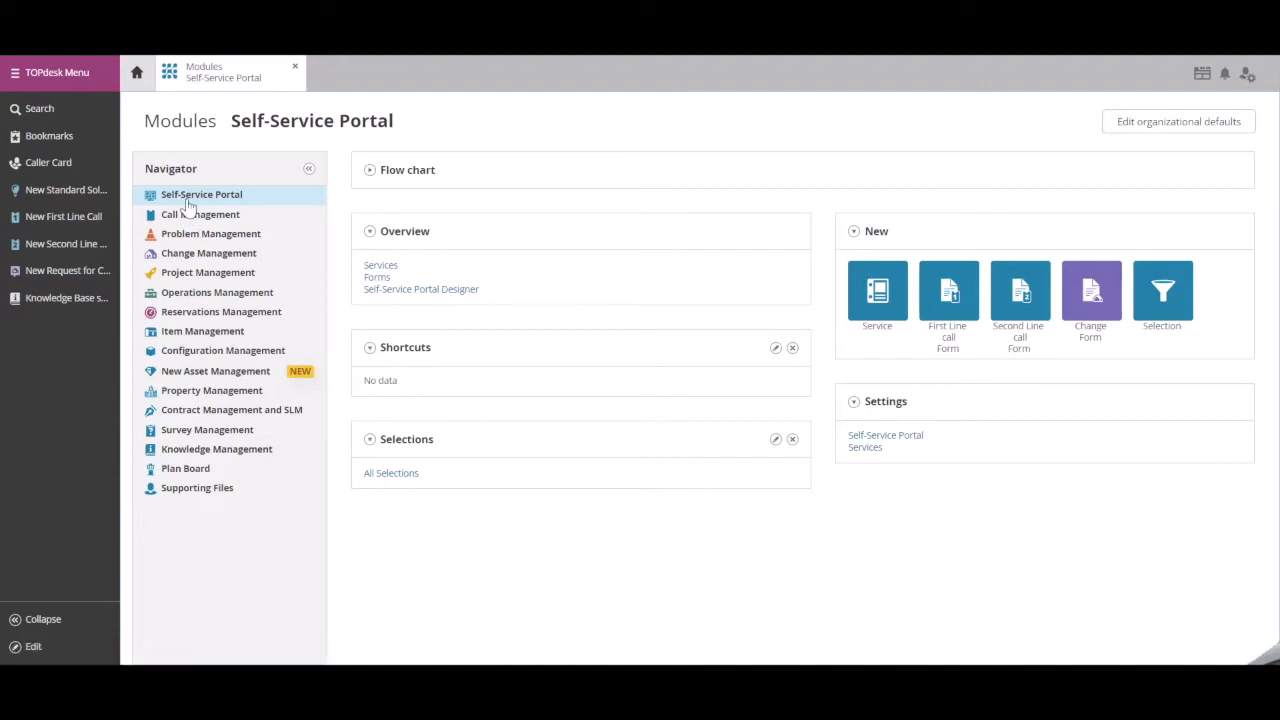
{"action": "mouse_move", "coordinate": [238, 203]}
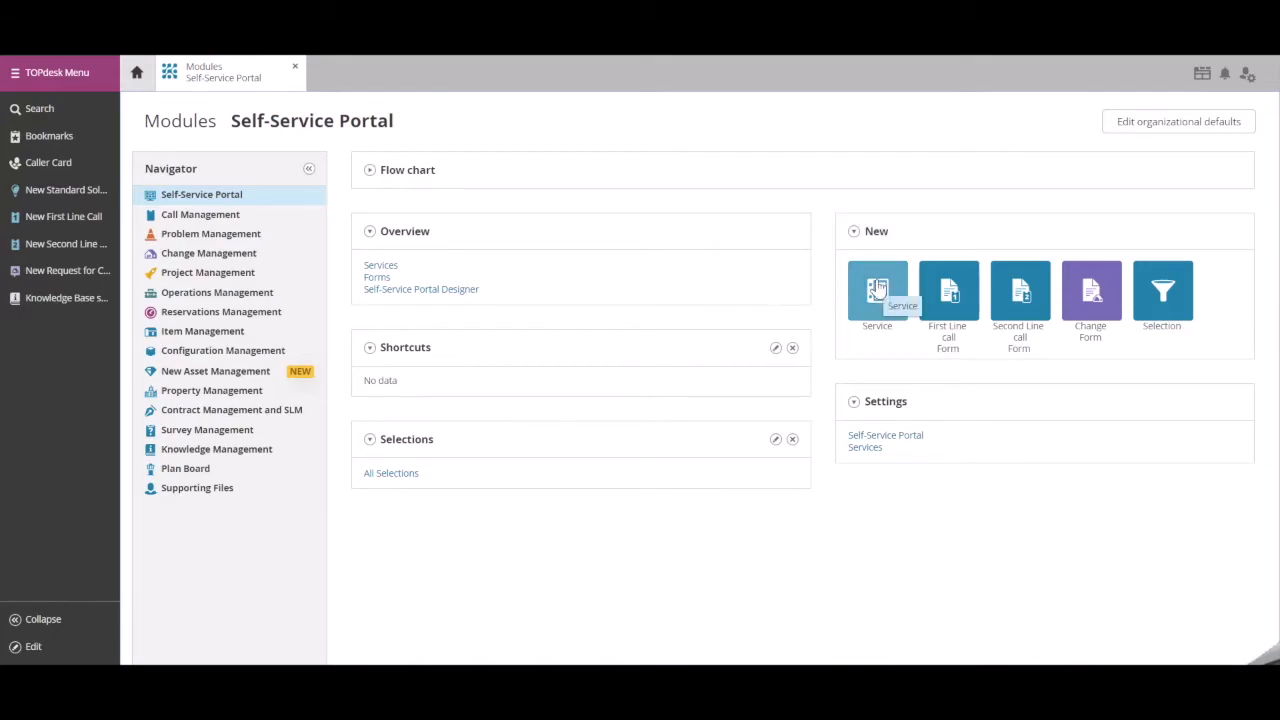
Choose Service under New to open a blank service card.
{"action": "left_click", "coordinate": [877, 291]}
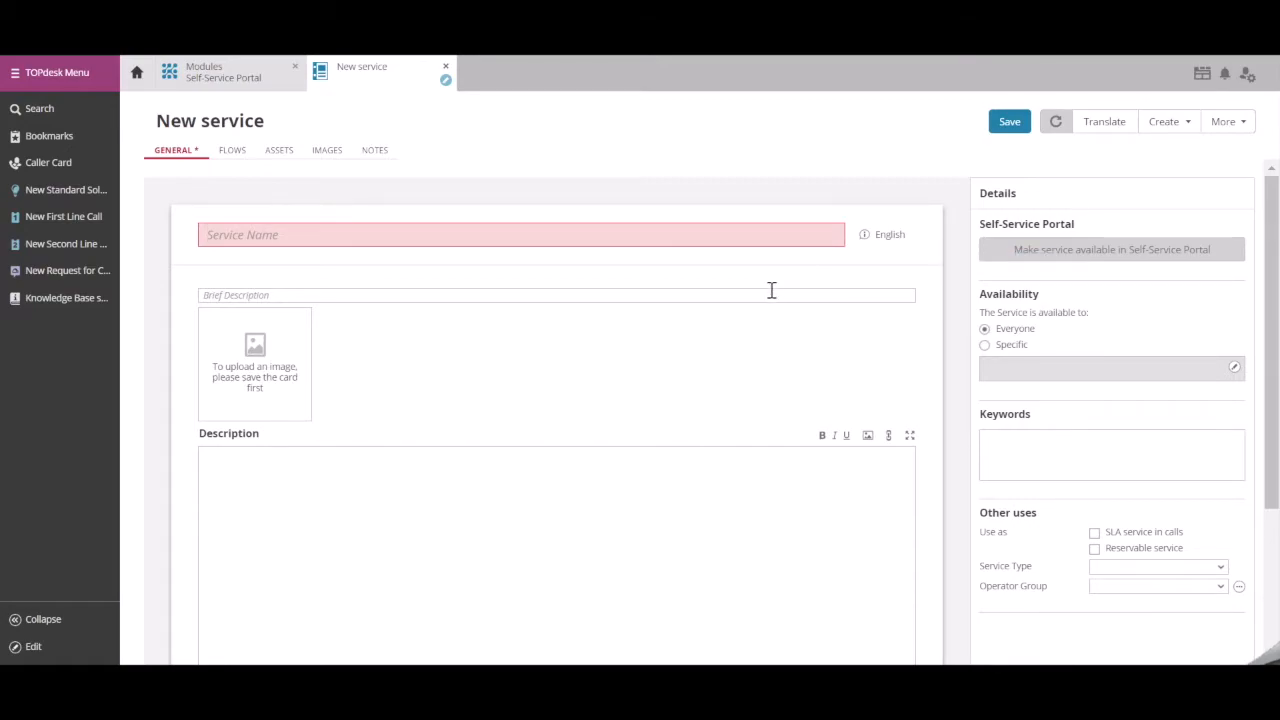
{"action": "mouse_move", "coordinate": [414, 348]}
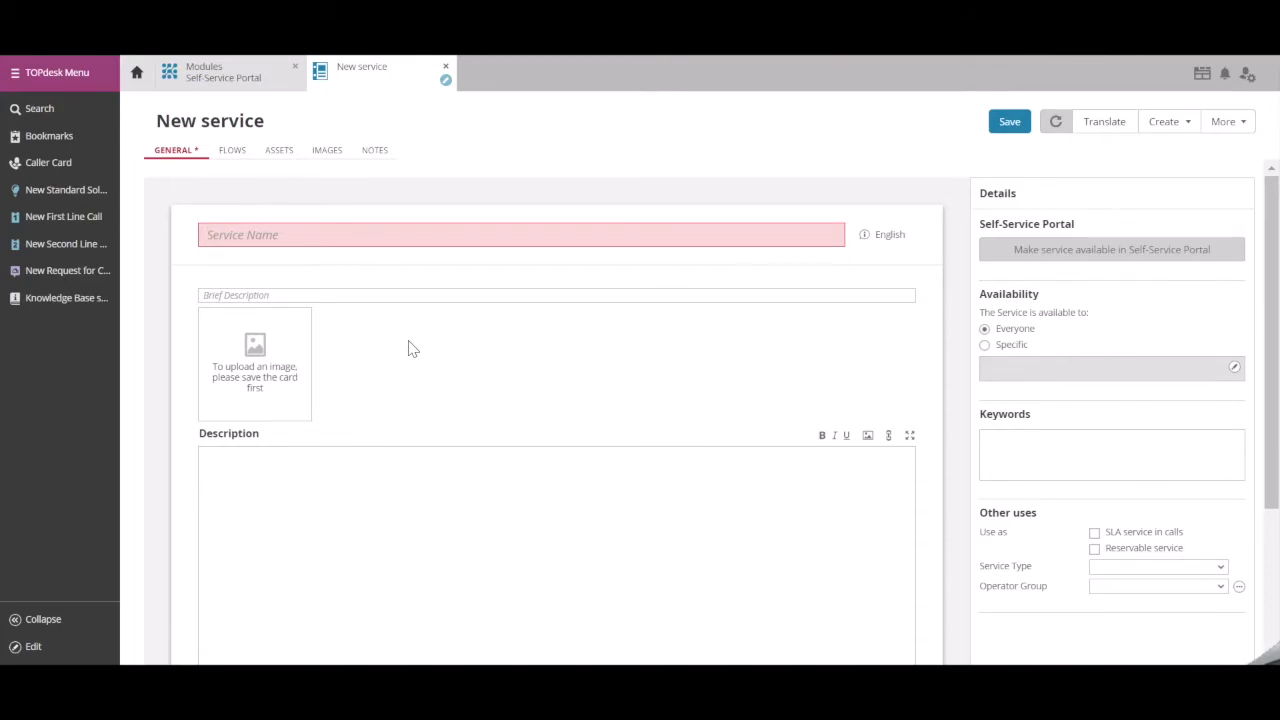
{"action": "scroll", "scroll_direction": "down", "scroll_amount": 3}
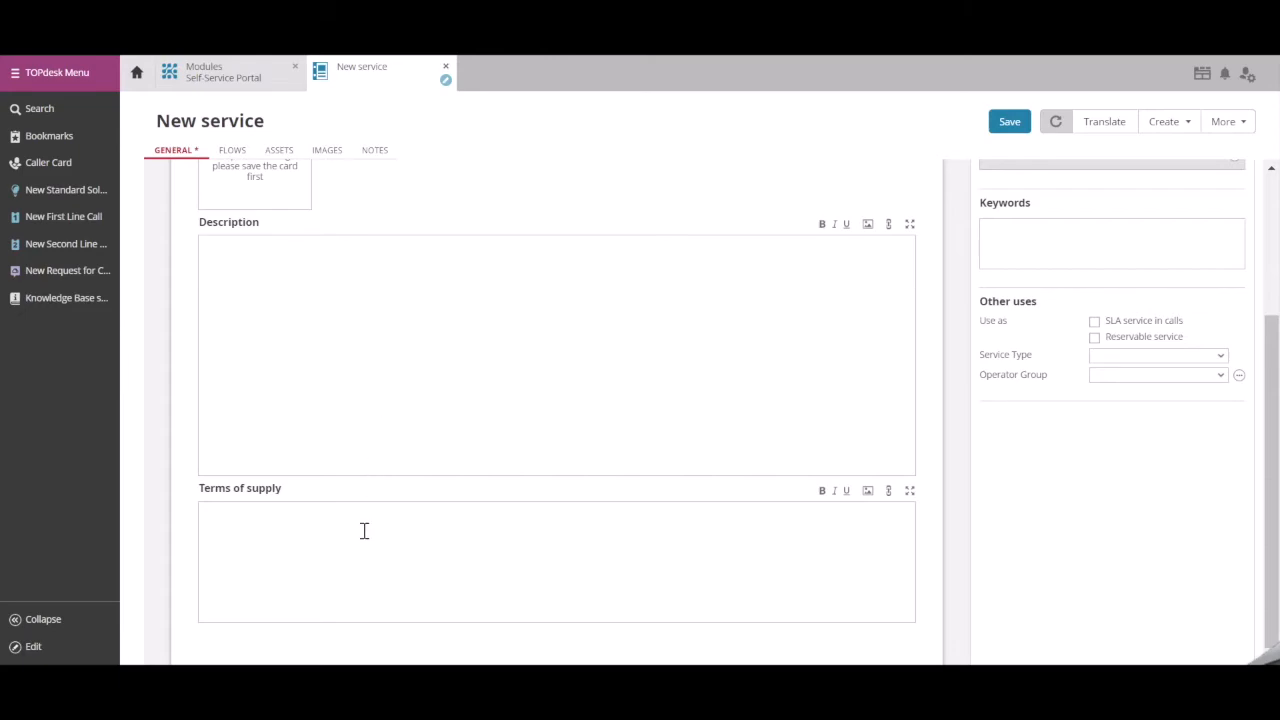
{"action": "mouse_move", "coordinate": [355, 540]}
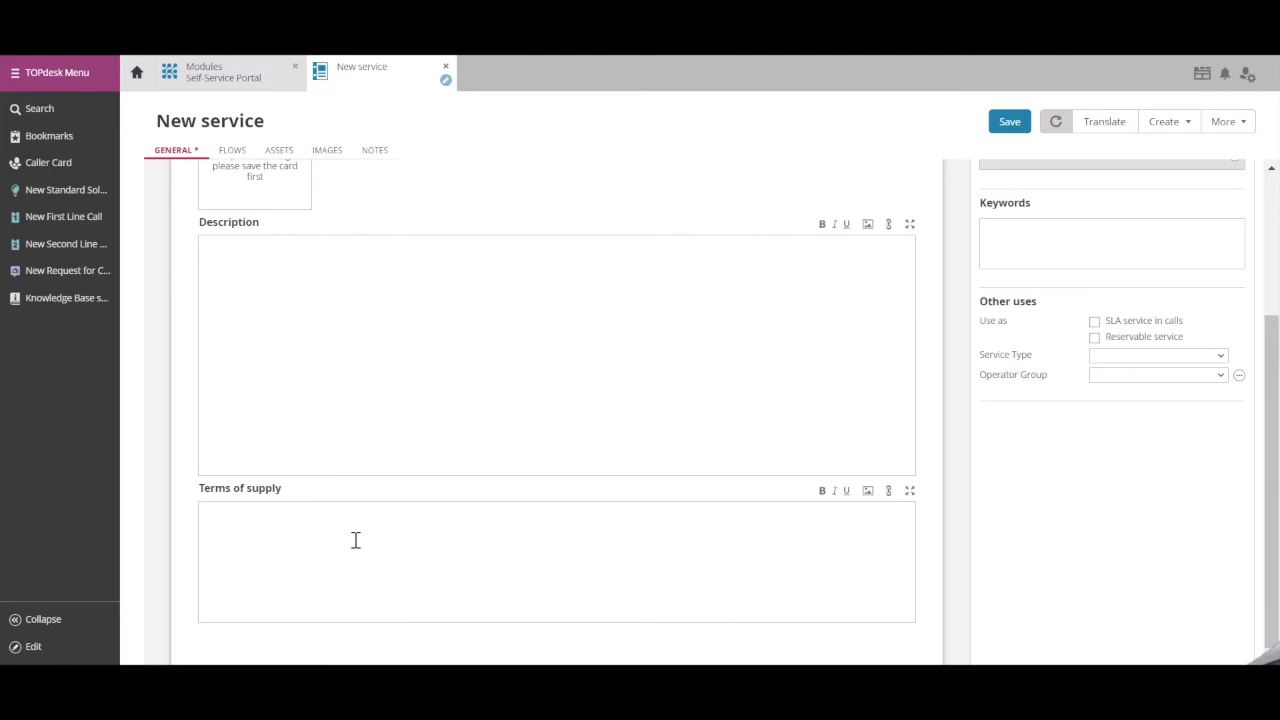
{"action": "mouse_move", "coordinate": [368, 542]}
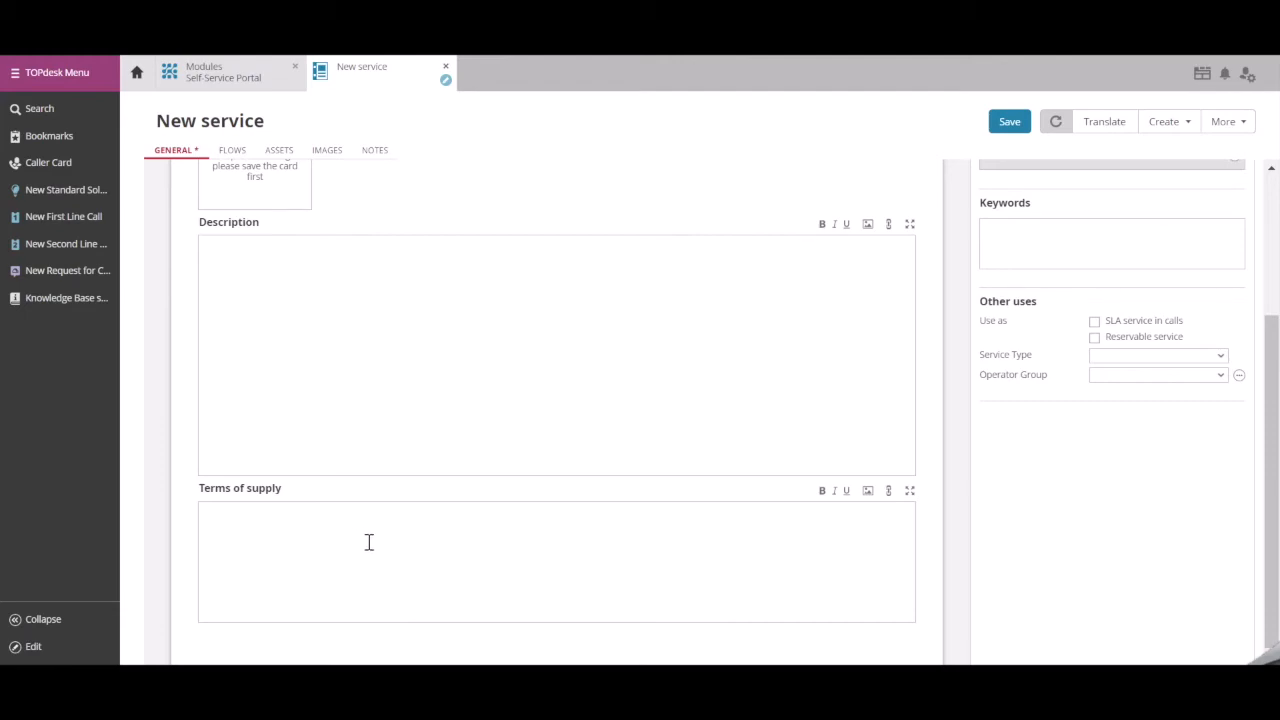
{"action": "scroll", "scroll_direction": "up", "scroll_amount": 3}
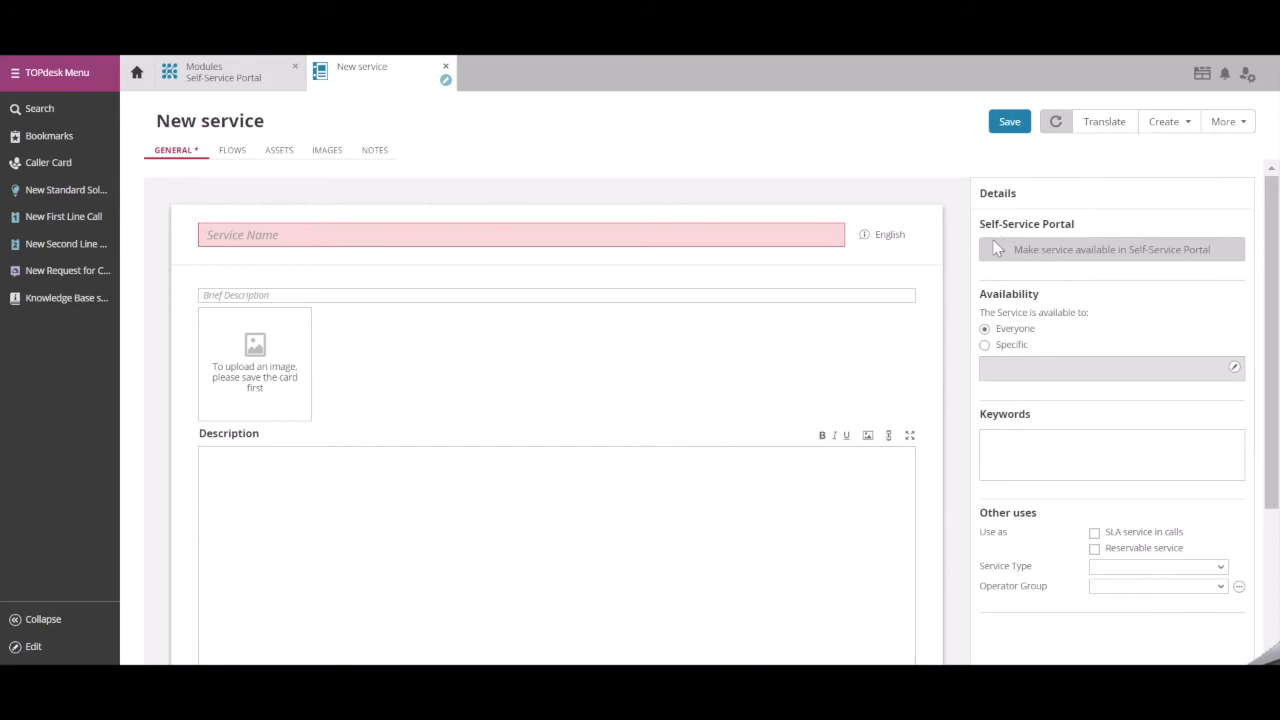
{"action": "mouse_move", "coordinate": [1135, 249]}
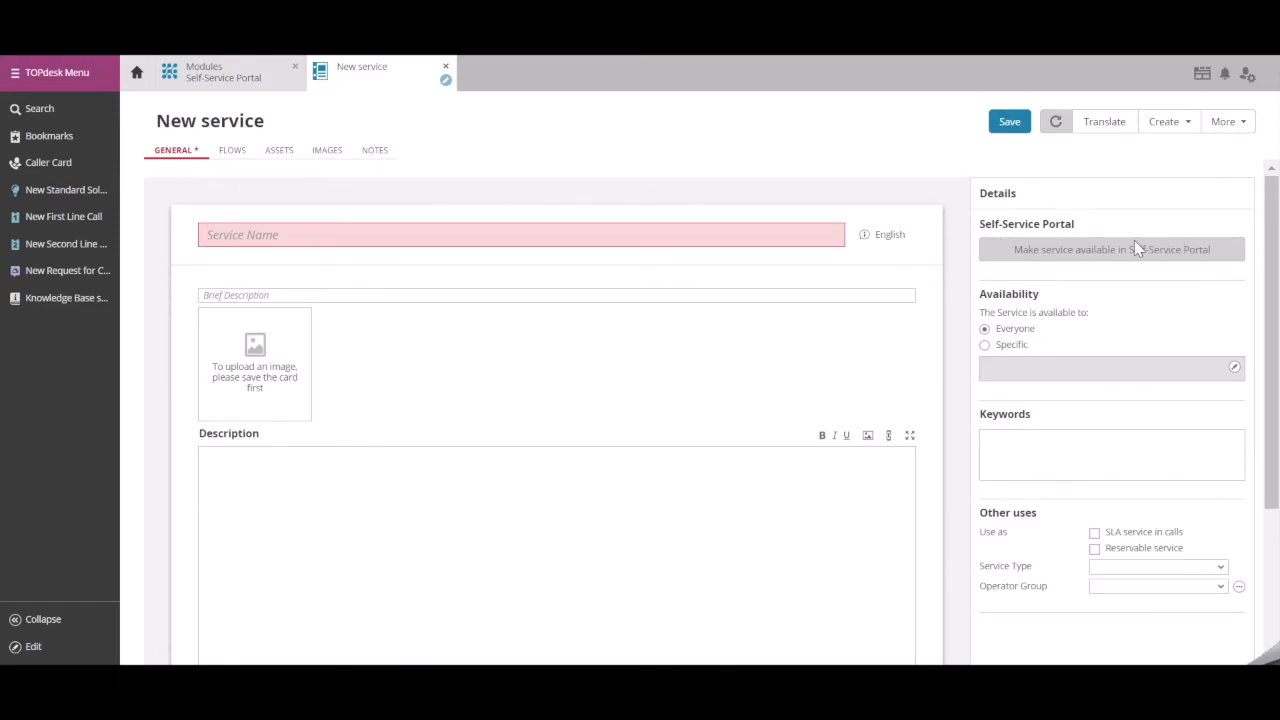